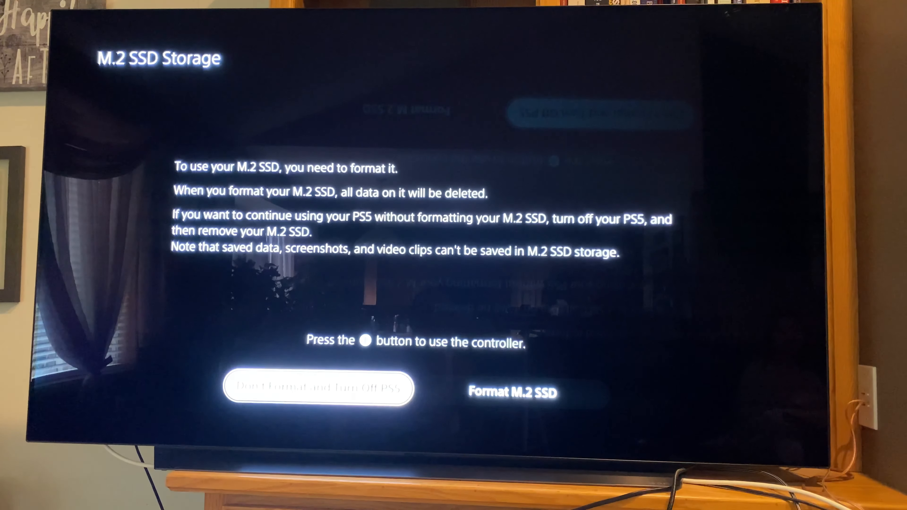
Format the new M.2 SSD from the storage prompt and let the console restart to the Games home screen.
{"action": "key", "text": "Right"}
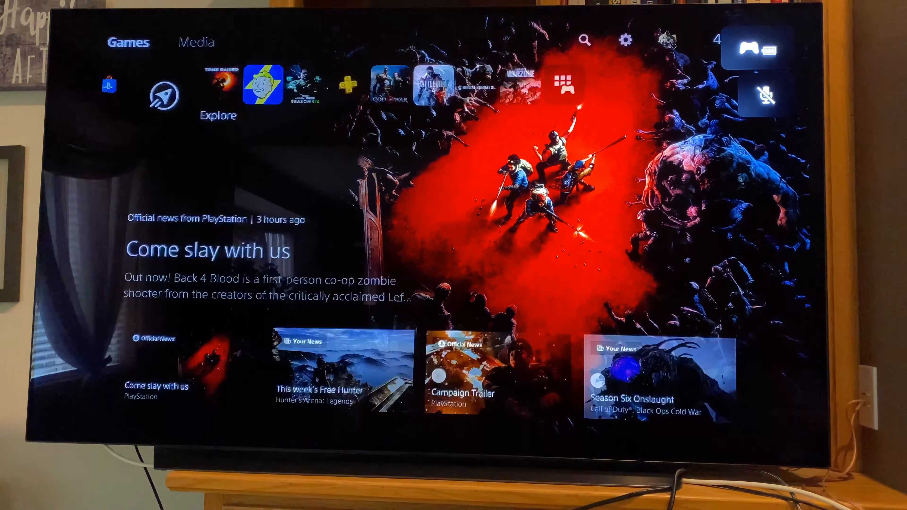
Go from the home screen into Settings and down to Storage, showing console storage 667.2 GB with 273.2 GB free.
{"action": "left_click", "coordinate": [624, 40]}
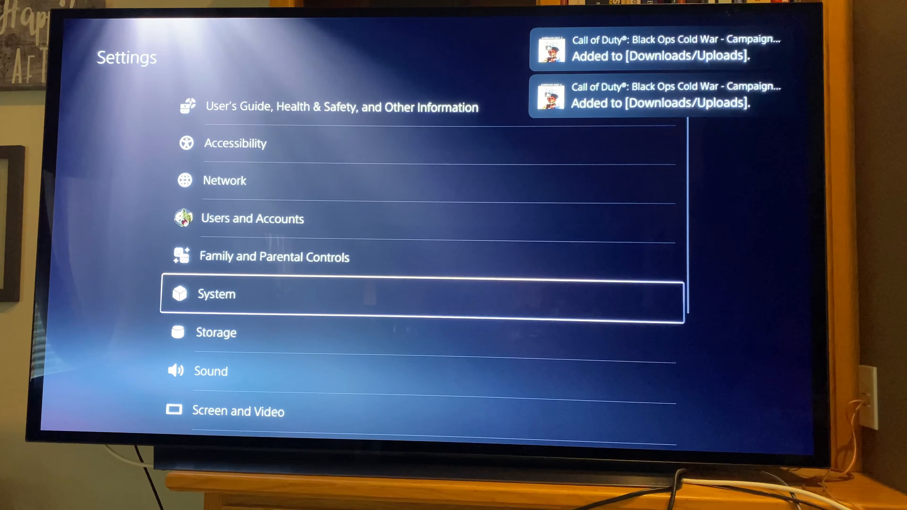
{"action": "left_click", "coordinate": [237, 411]}
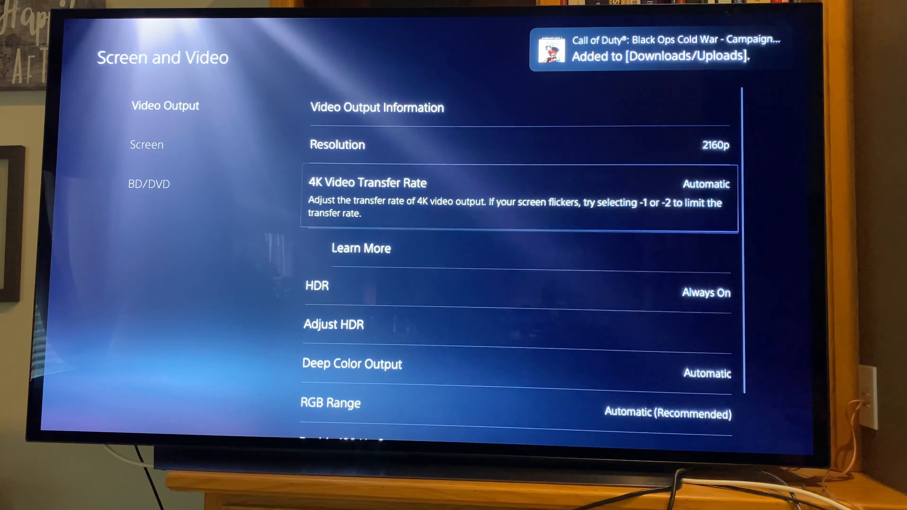
{"action": "scroll", "scroll_direction": "down", "scroll_amount": 3}
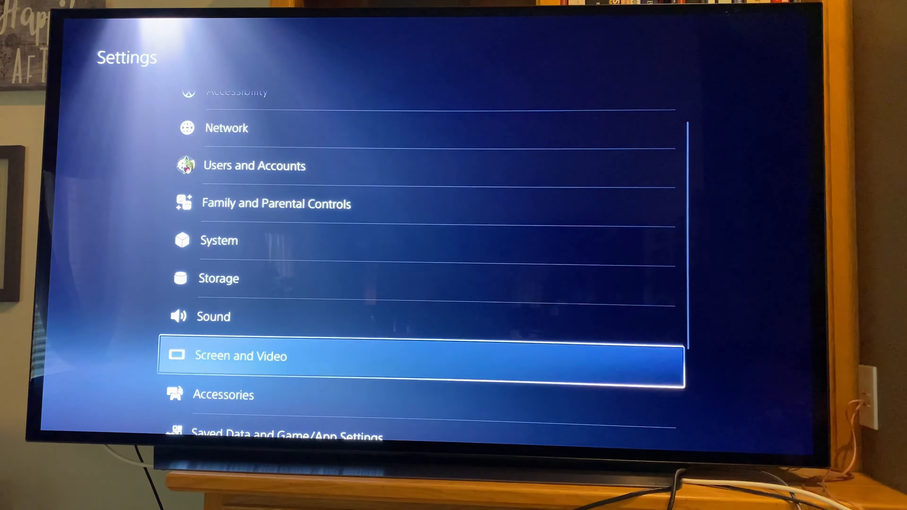
{"action": "scroll", "scroll_direction": "down", "scroll_amount": 3}
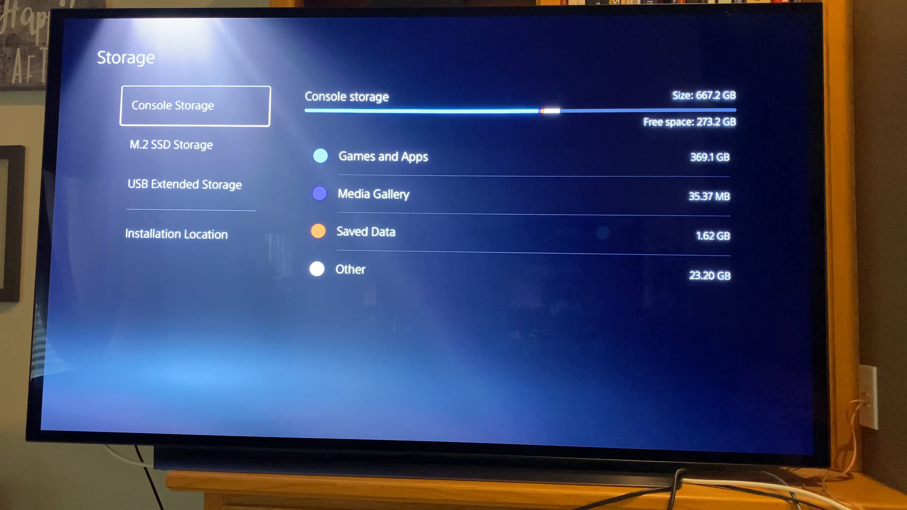
Browse the USB and console game lists, view the empty 1.01 TB M.2 SSD, then bring up Installation Location for PS5 games.
{"action": "left_click", "coordinate": [194, 144]}
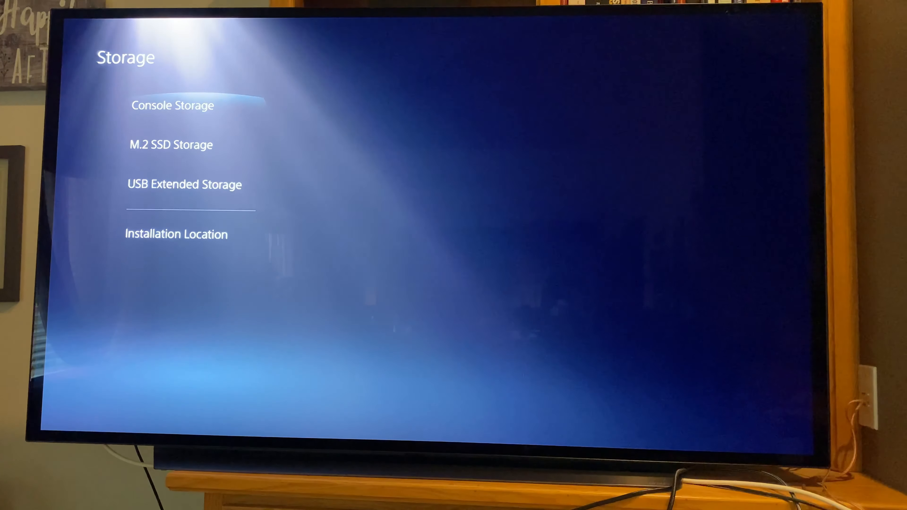
{"action": "left_click", "coordinate": [183, 185]}
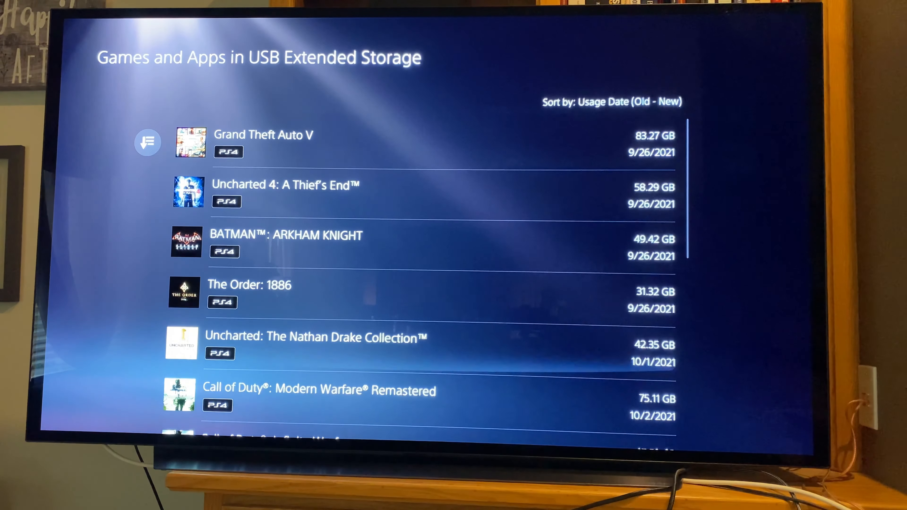
{"action": "scroll", "scroll_direction": "down", "scroll_amount": 3}
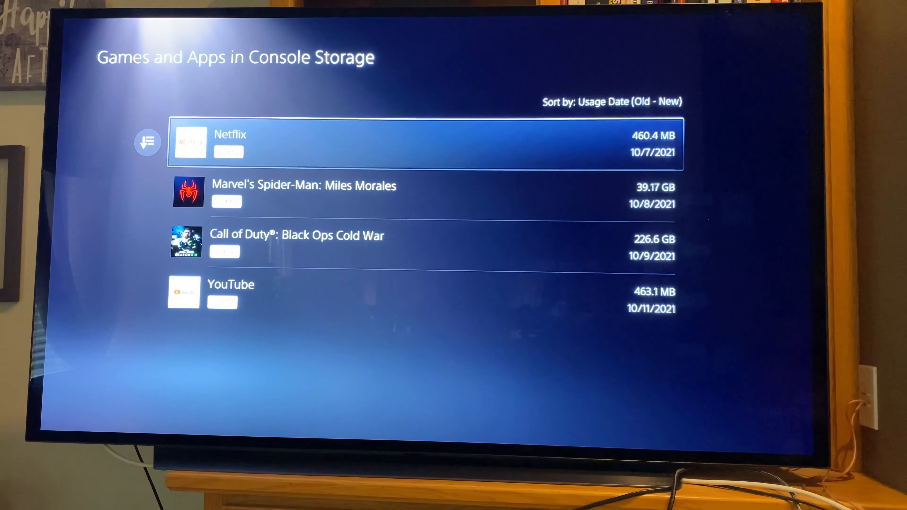
{"action": "key", "text": "Down"}
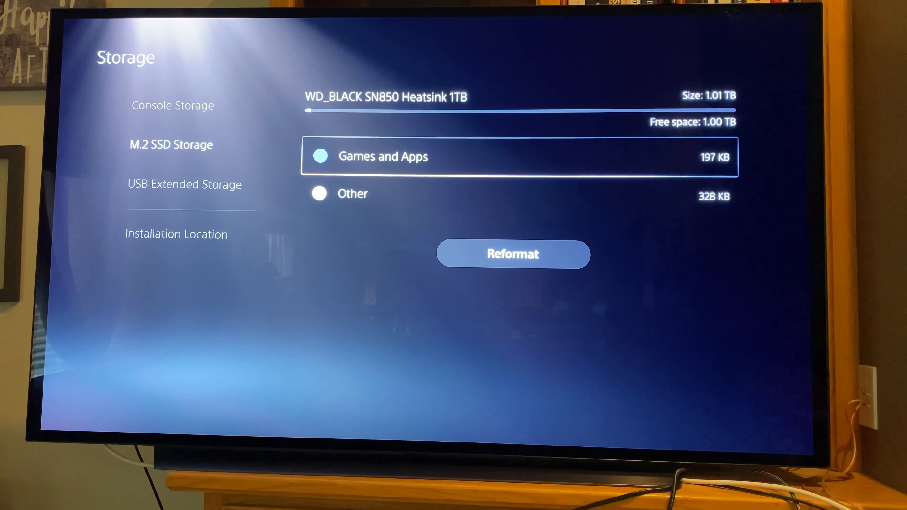
{"action": "left_click", "coordinate": [176, 234]}
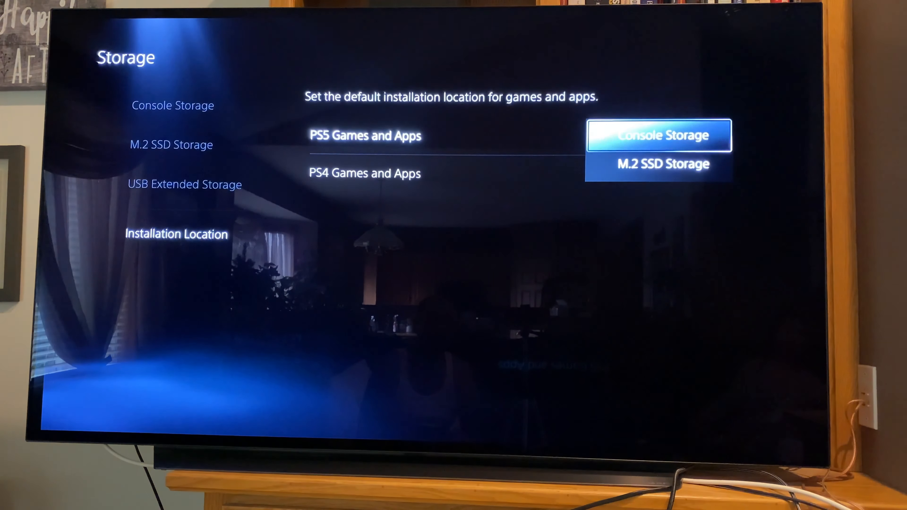
Set PS5 Games and Apps to install on M.2 SSD Storage, leaving PS4 games on USB Extended Storage.
{"action": "left_click", "coordinate": [658, 134]}
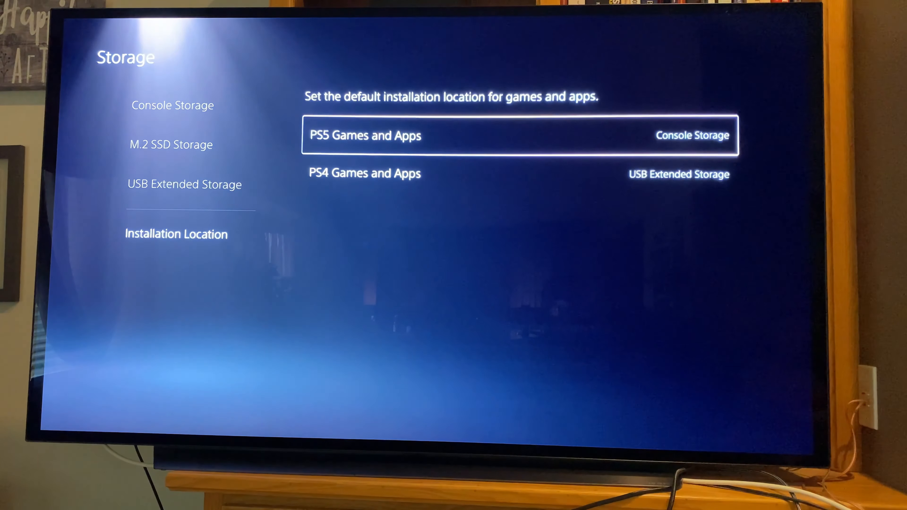
{"action": "left_click", "coordinate": [519, 136]}
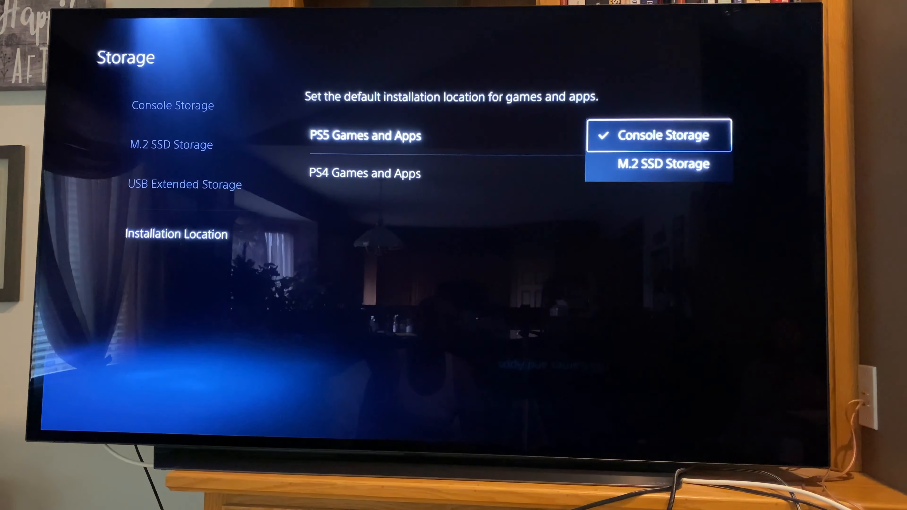
{"action": "left_click", "coordinate": [662, 164]}
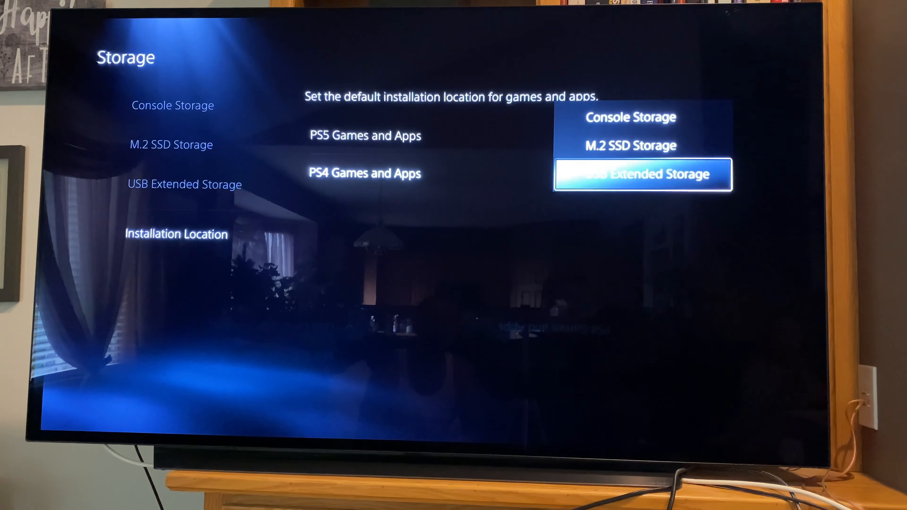
{"action": "left_click", "coordinate": [642, 174]}
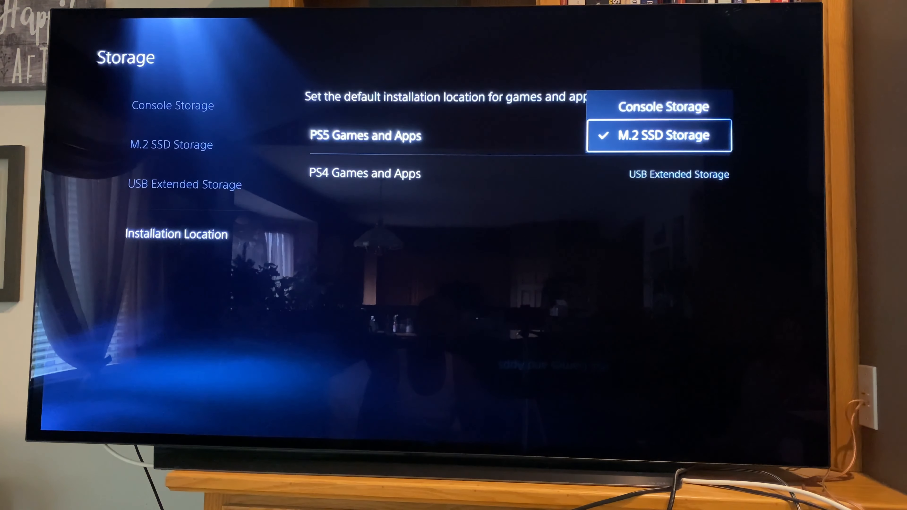
{"action": "left_click", "coordinate": [658, 134]}
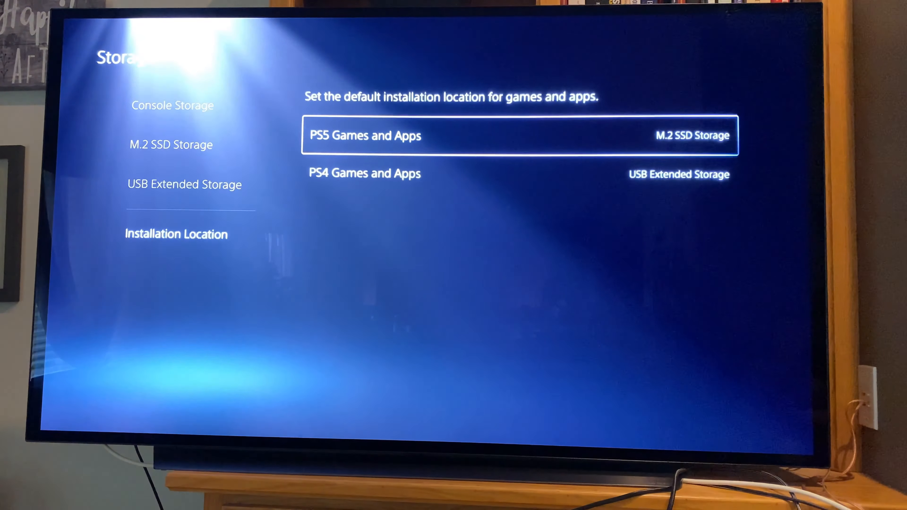
{"action": "left_click", "coordinate": [189, 234]}
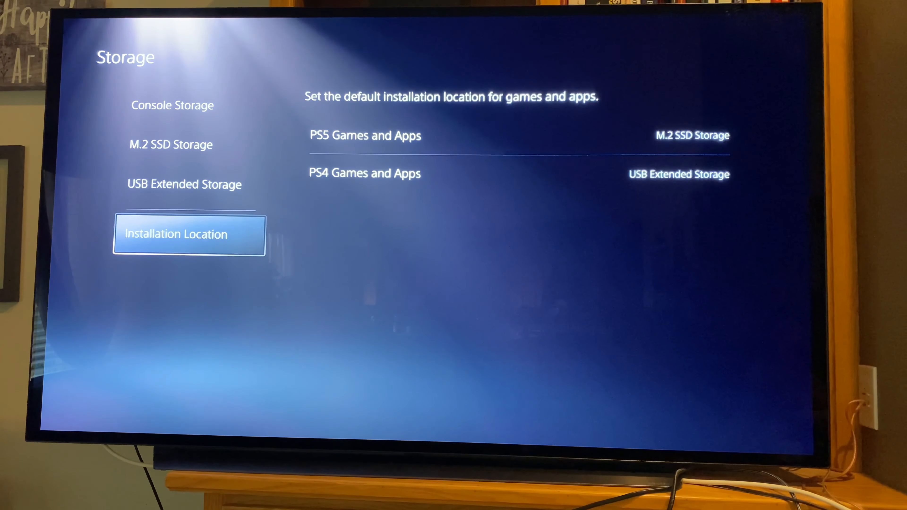